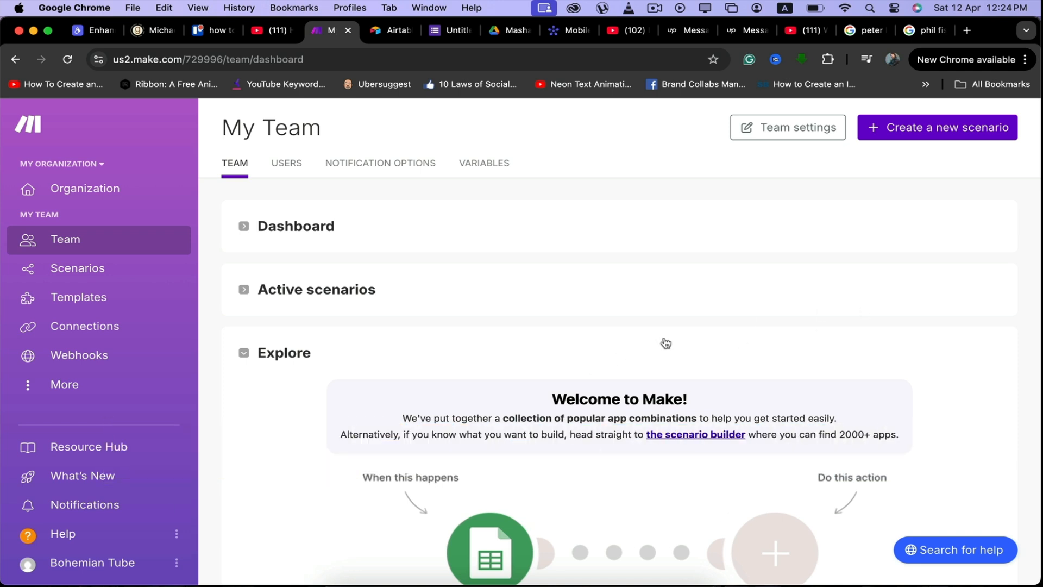
{"action": "mouse_move", "coordinate": [768, 361]}
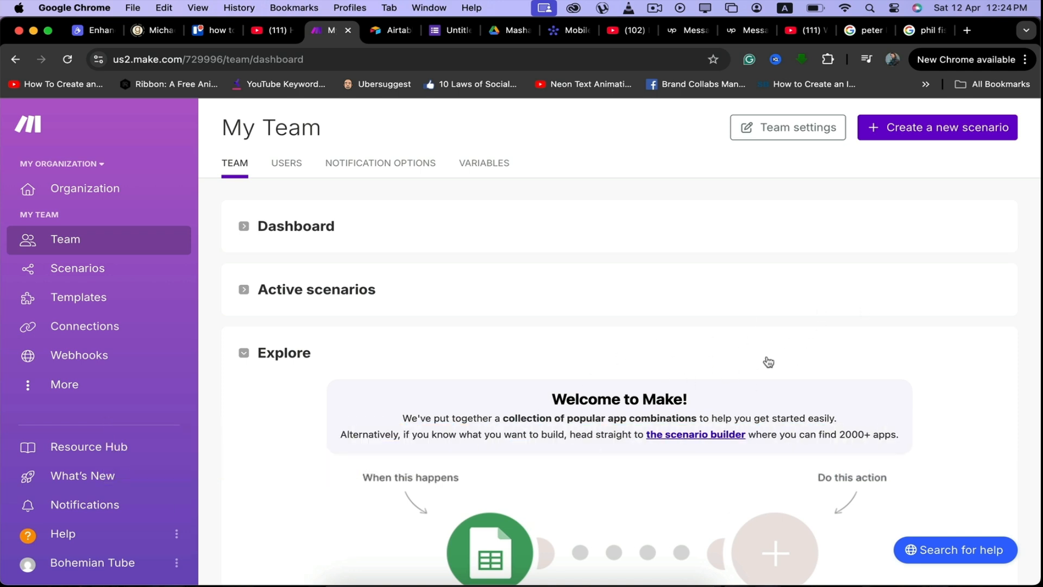
{"action": "mouse_move", "coordinate": [643, 337]}
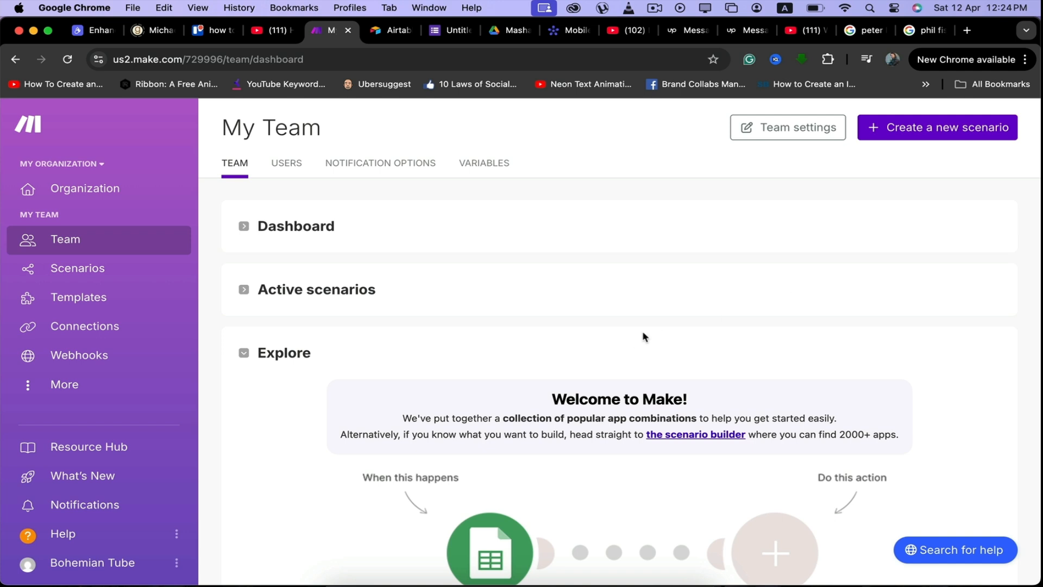
{"action": "mouse_move", "coordinate": [754, 285]}
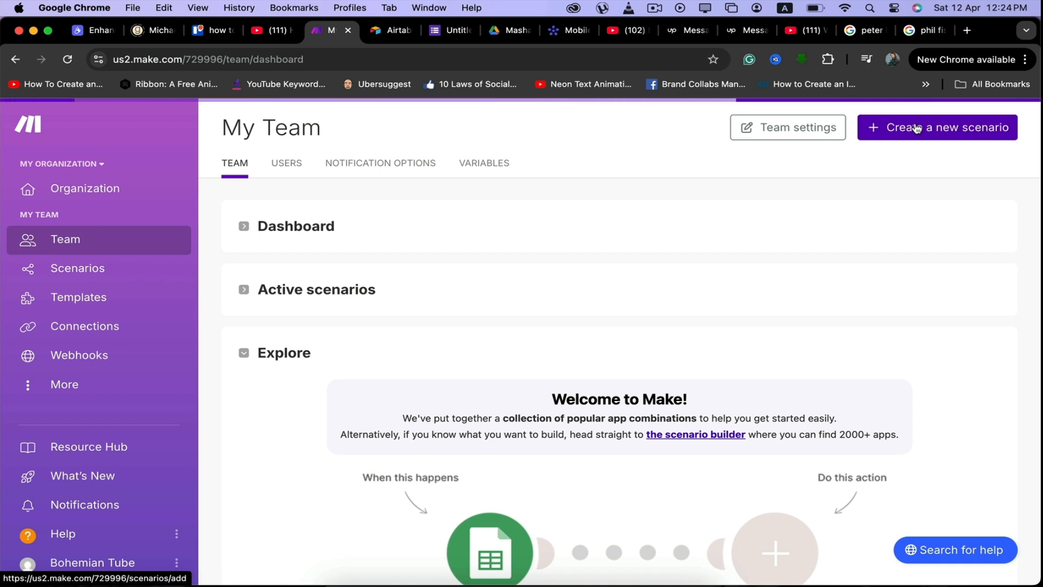
Create a new scenario and choose Airtable as its first app.
{"action": "left_click", "coordinate": [936, 127]}
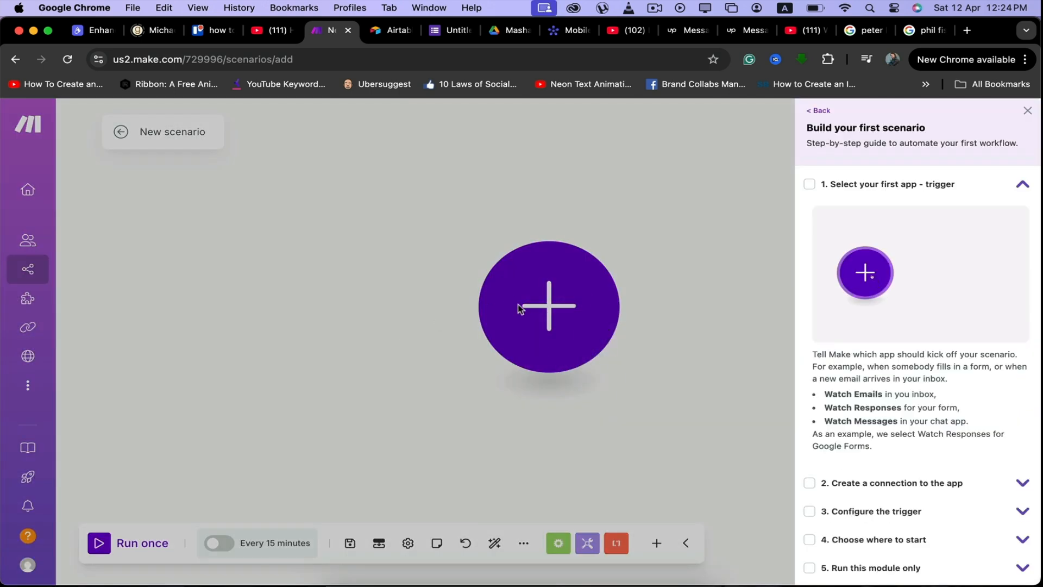
{"action": "left_click", "coordinate": [548, 307]}
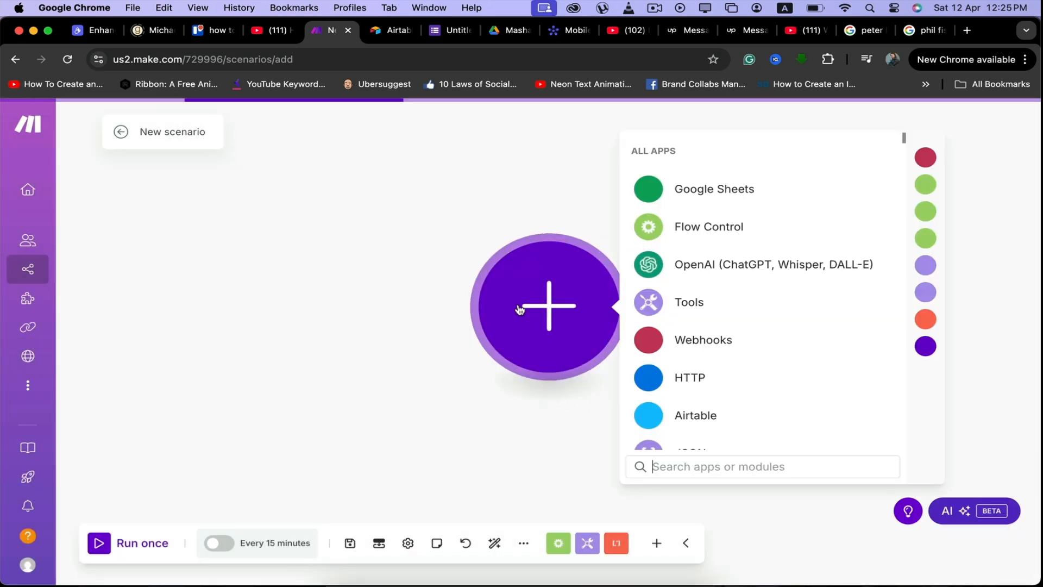
{"action": "left_click", "coordinate": [695, 415]}
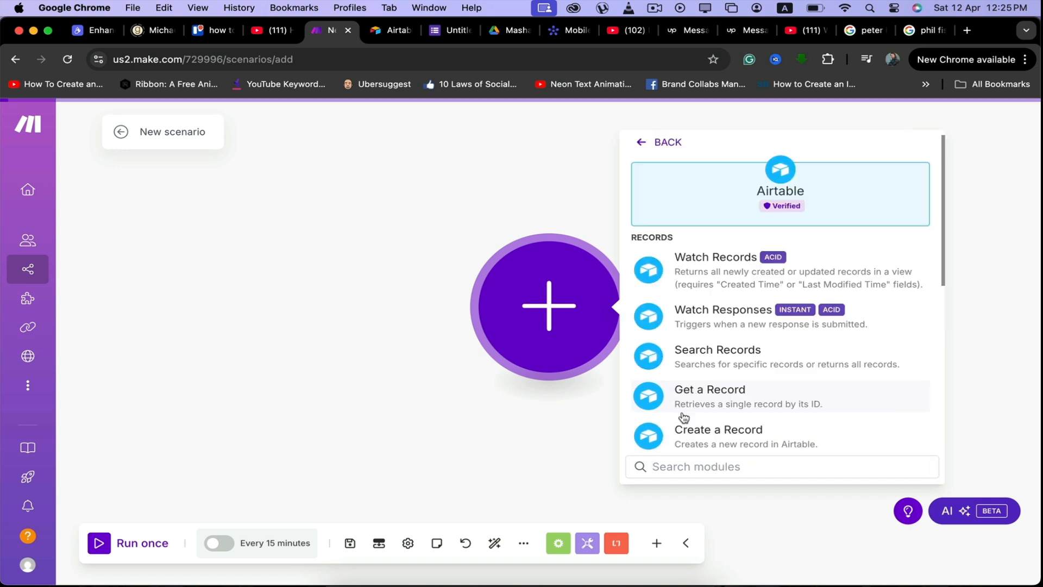
{"action": "mouse_move", "coordinate": [713, 330]}
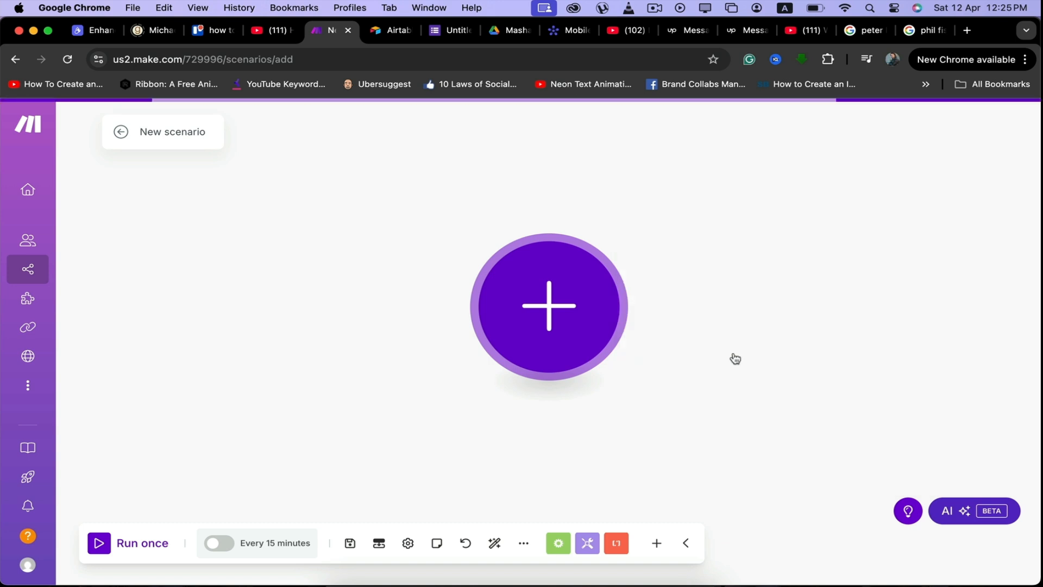
Start a new Airtable connection of type Token or Key, then close the form unsaved.
{"action": "left_click", "coordinate": [547, 306]}
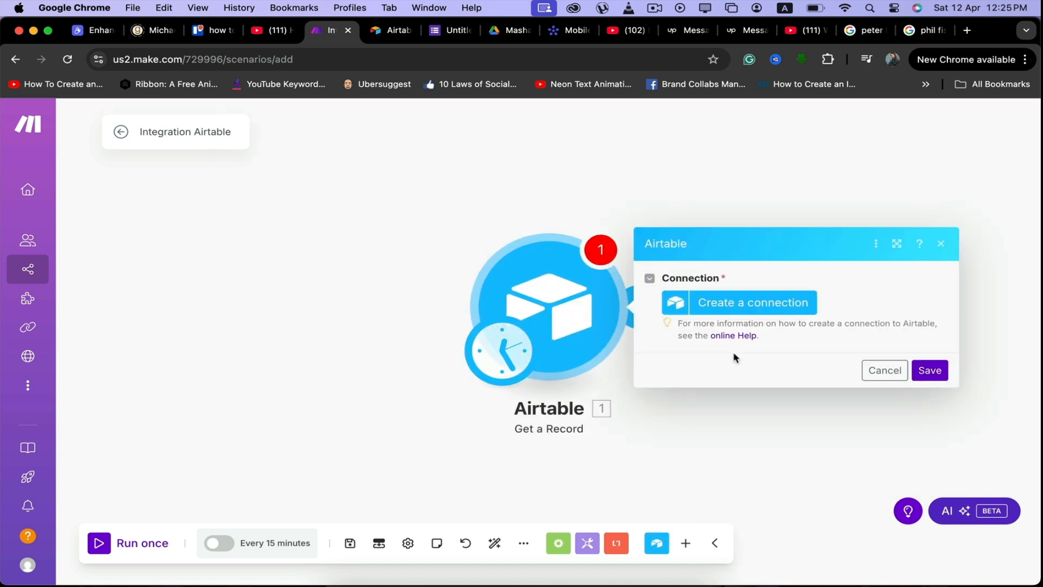
{"action": "mouse_move", "coordinate": [731, 312]}
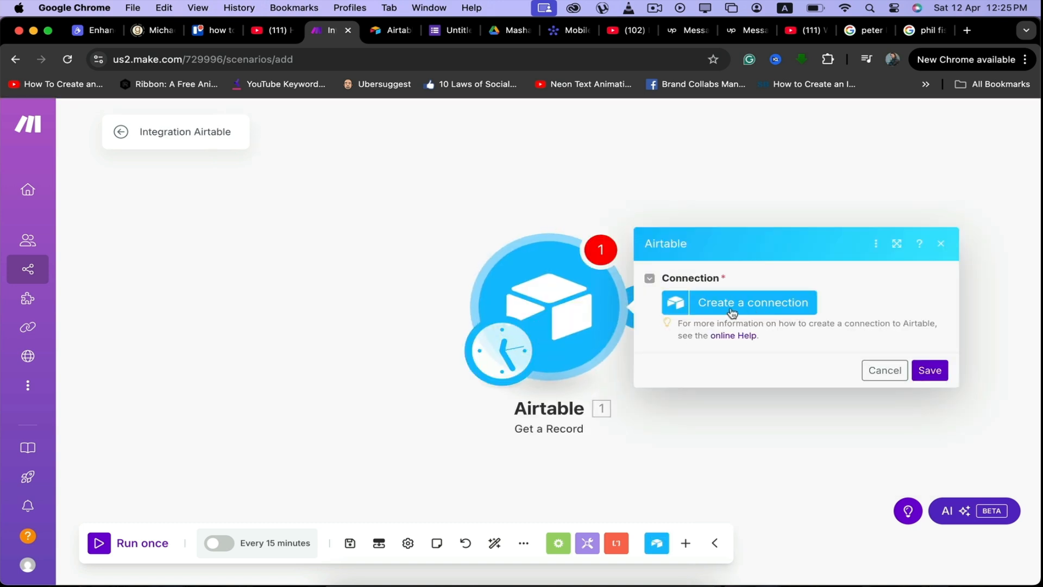
{"action": "left_click", "coordinate": [752, 302]}
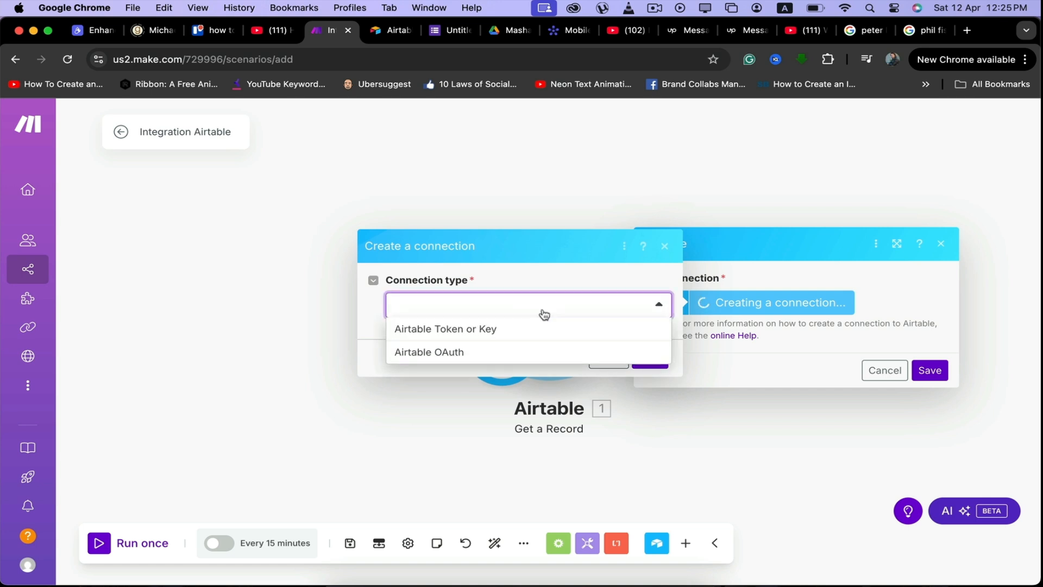
{"action": "mouse_move", "coordinate": [469, 343]}
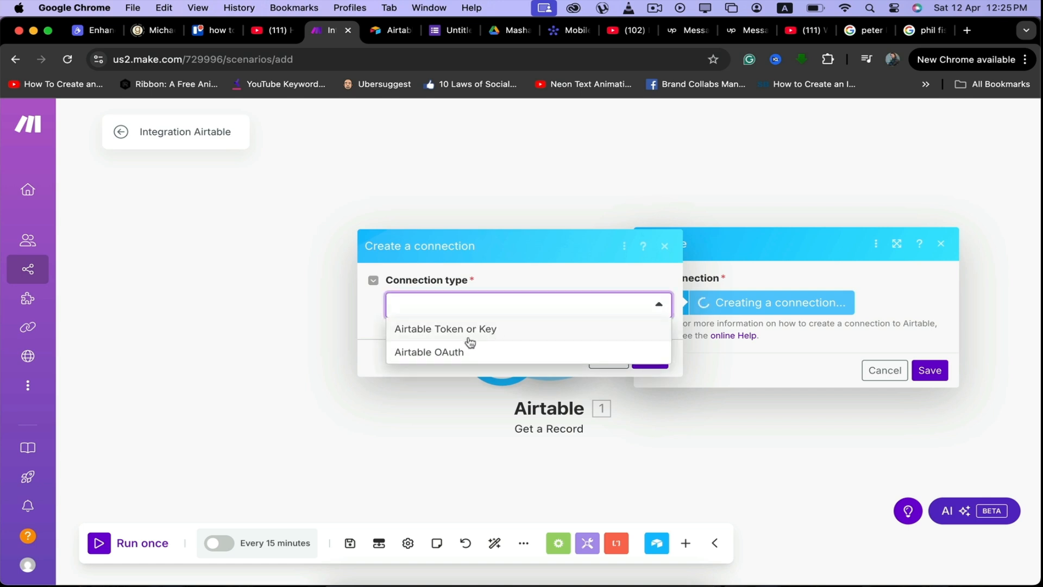
{"action": "left_click", "coordinate": [446, 329]}
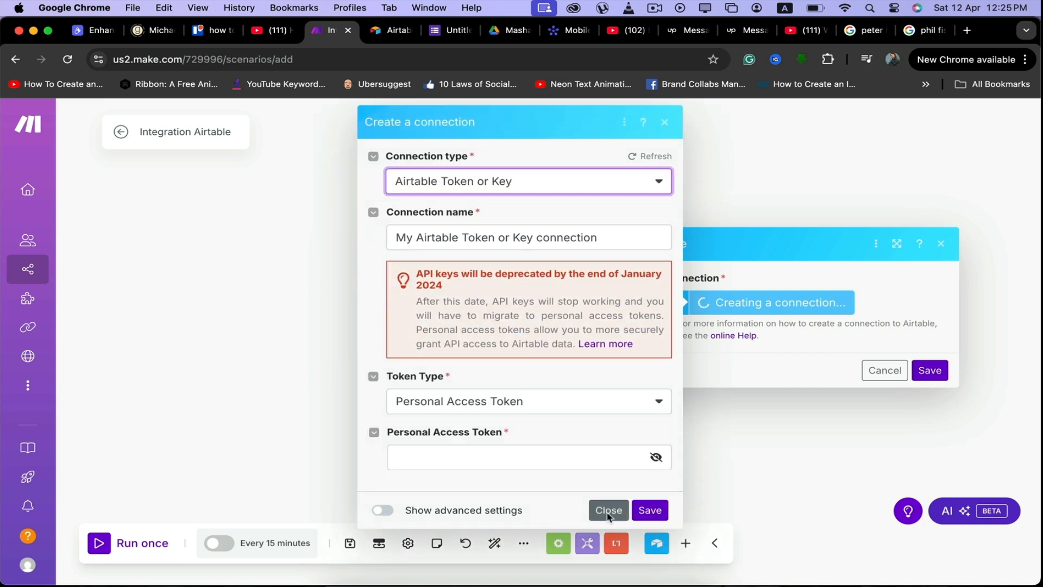
{"action": "left_click", "coordinate": [606, 510]}
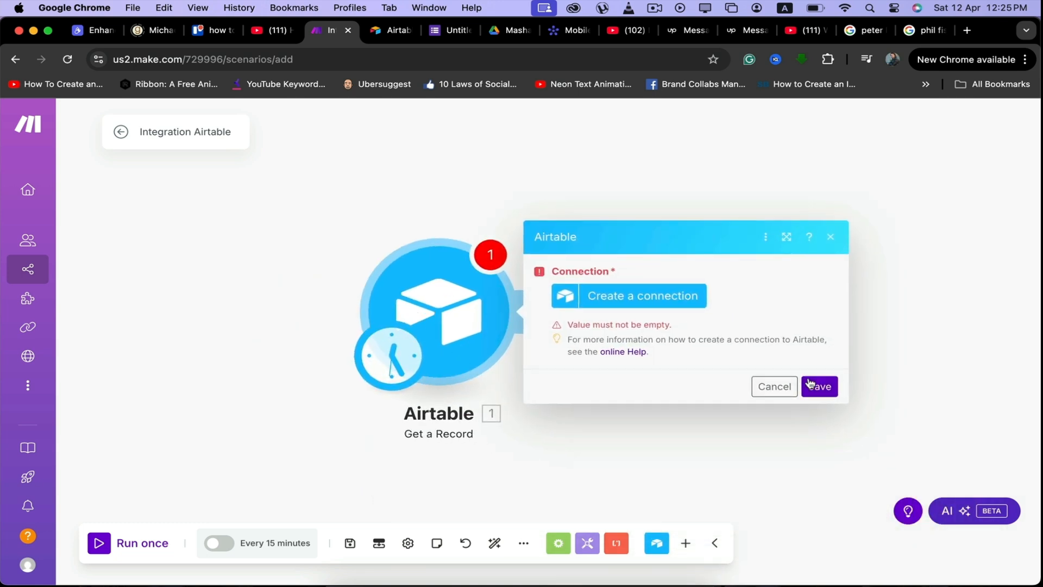
Reopen the connection form and begin naming the connection 'Connection 1'.
{"action": "left_click", "coordinate": [642, 295]}
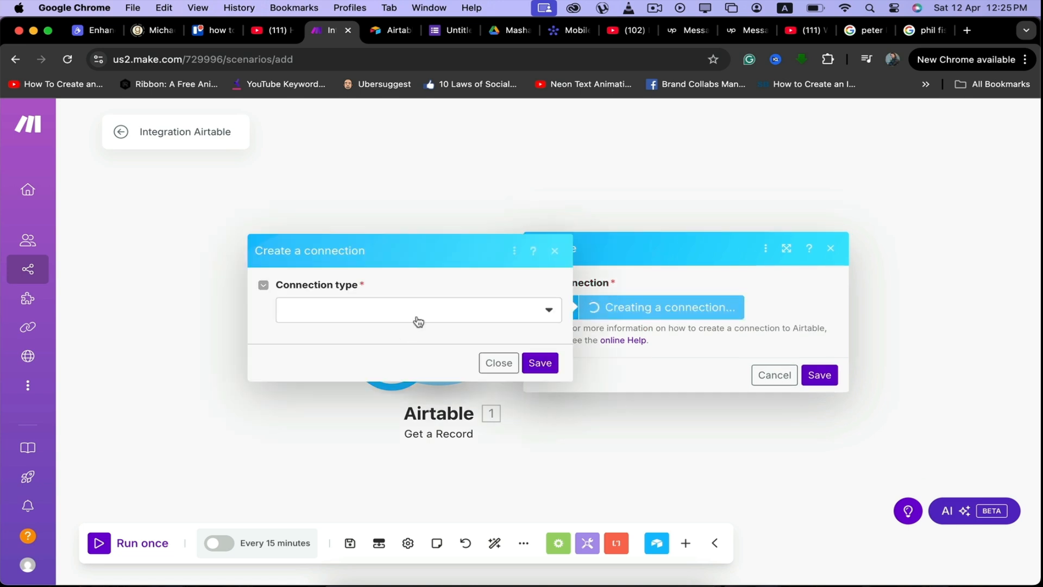
{"action": "left_click", "coordinate": [417, 310]}
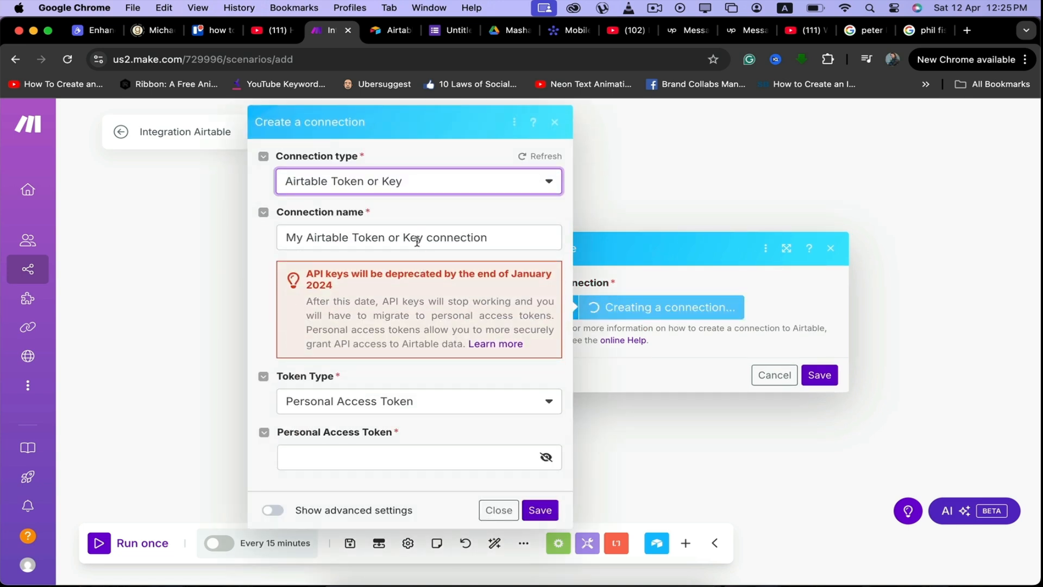
{"action": "left_click", "coordinate": [418, 238]}
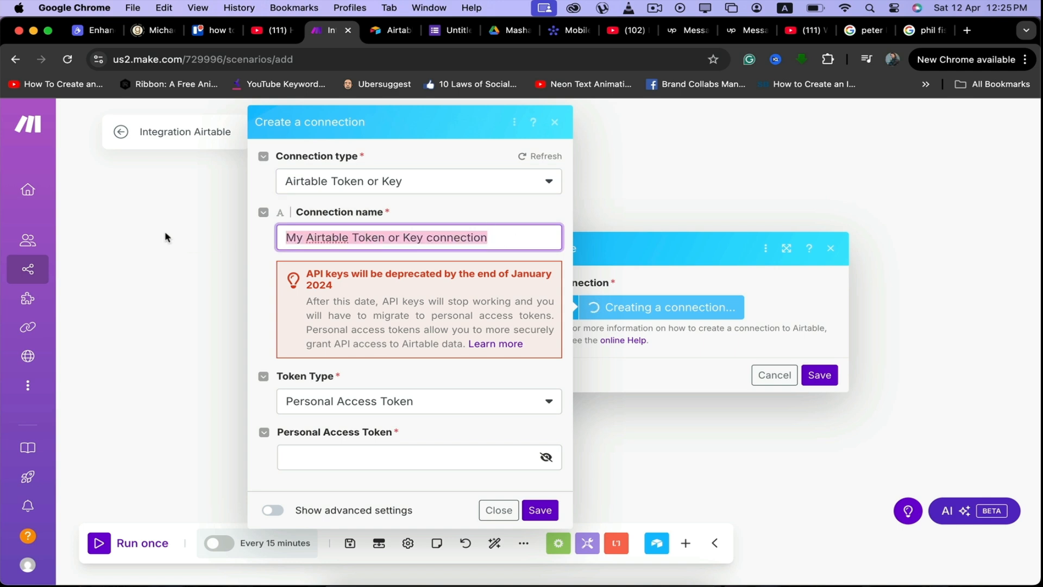
{"action": "type", "text": "Connection 1"}
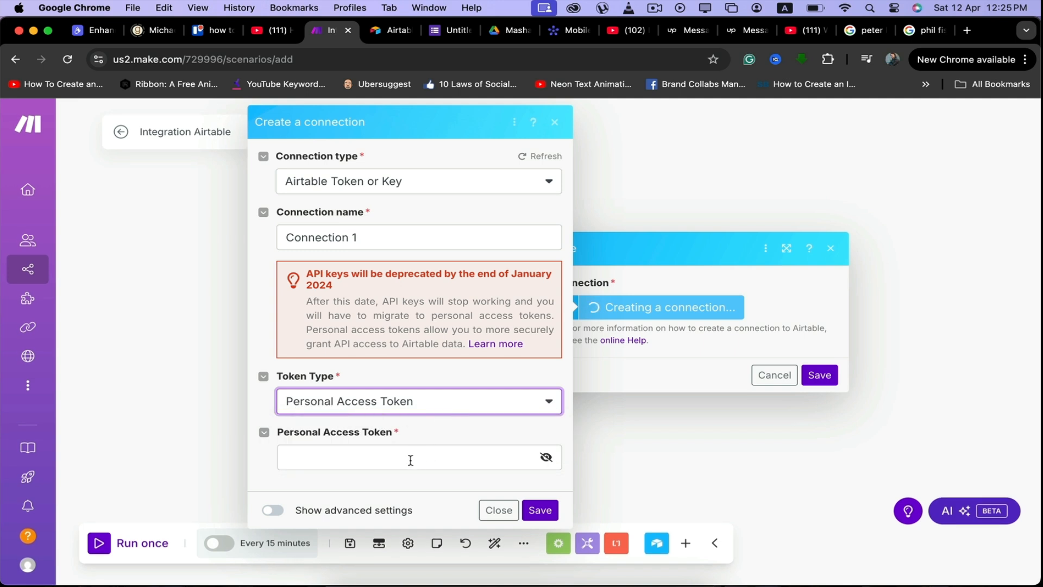
{"action": "mouse_move", "coordinate": [391, 30]}
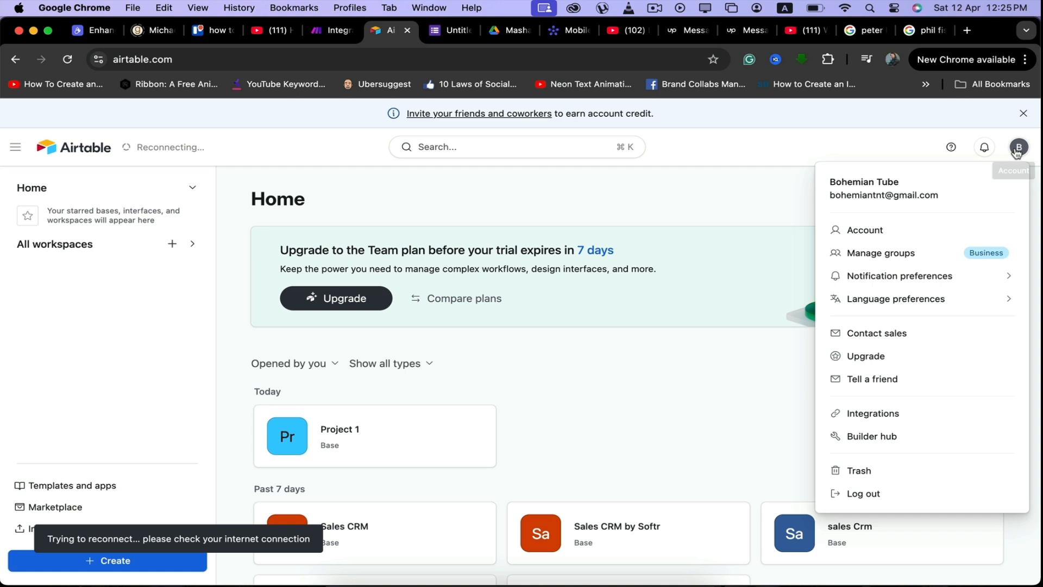
{"action": "mouse_move", "coordinate": [900, 449]}
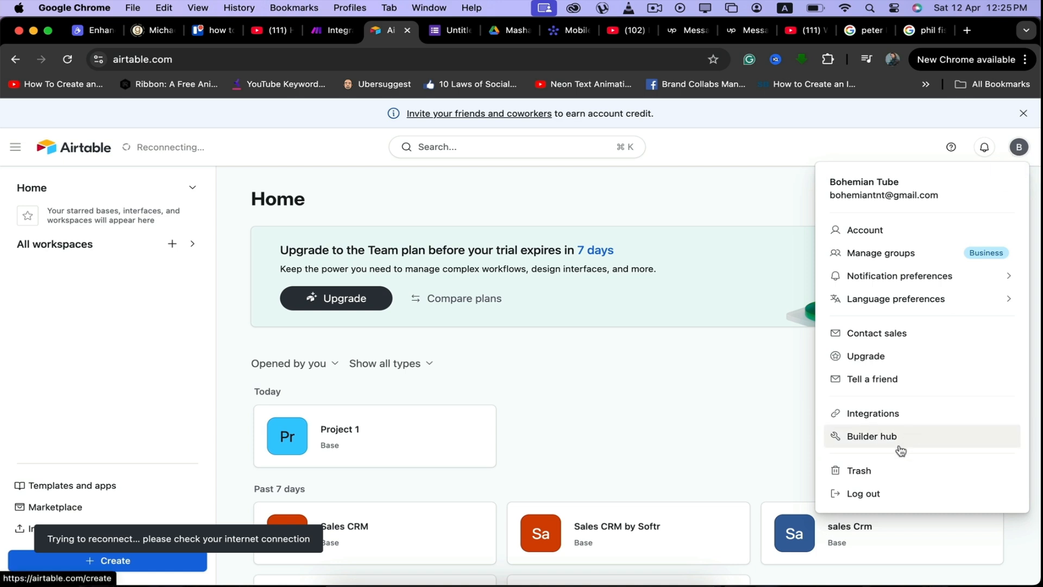
In Airtable's Builder Hub, start creating a new personal access token.
{"action": "left_click", "coordinate": [870, 436]}
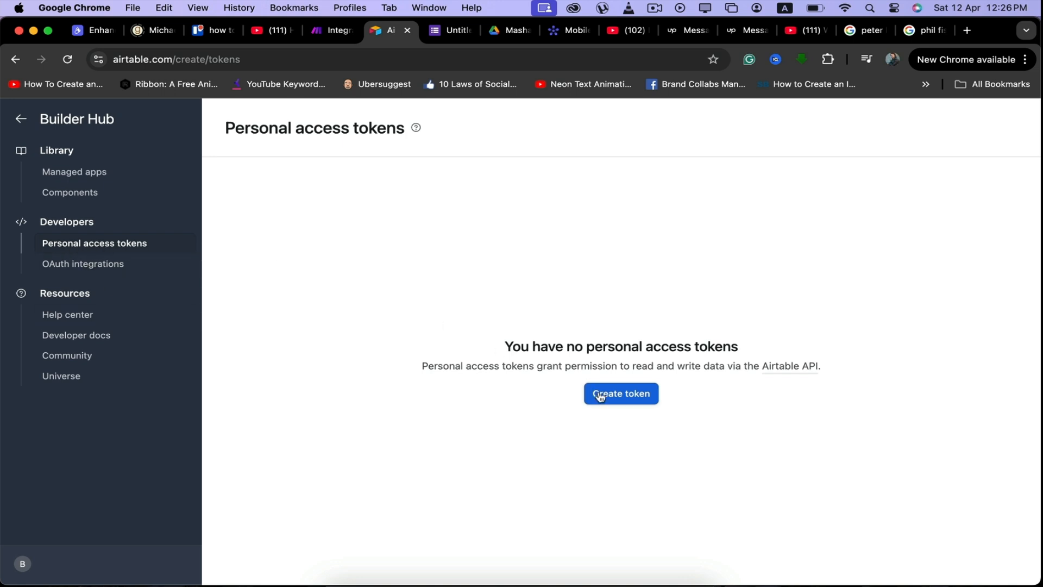
{"action": "left_click", "coordinate": [619, 393]}
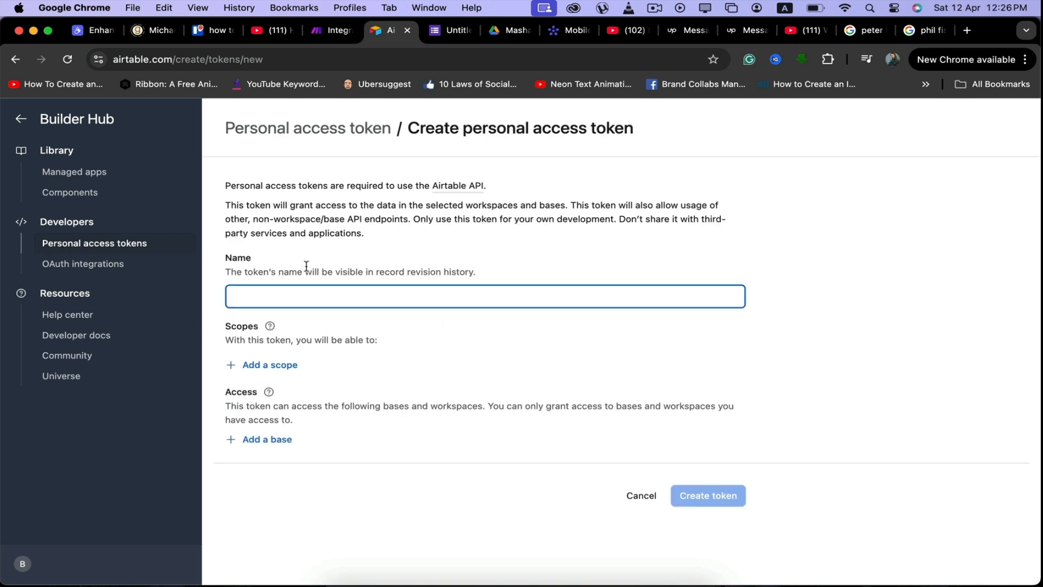
Name the token and add scopes data.records:read, data.recordComments:write and schema.bases:read.
{"action": "type", "text": "Token 619"}
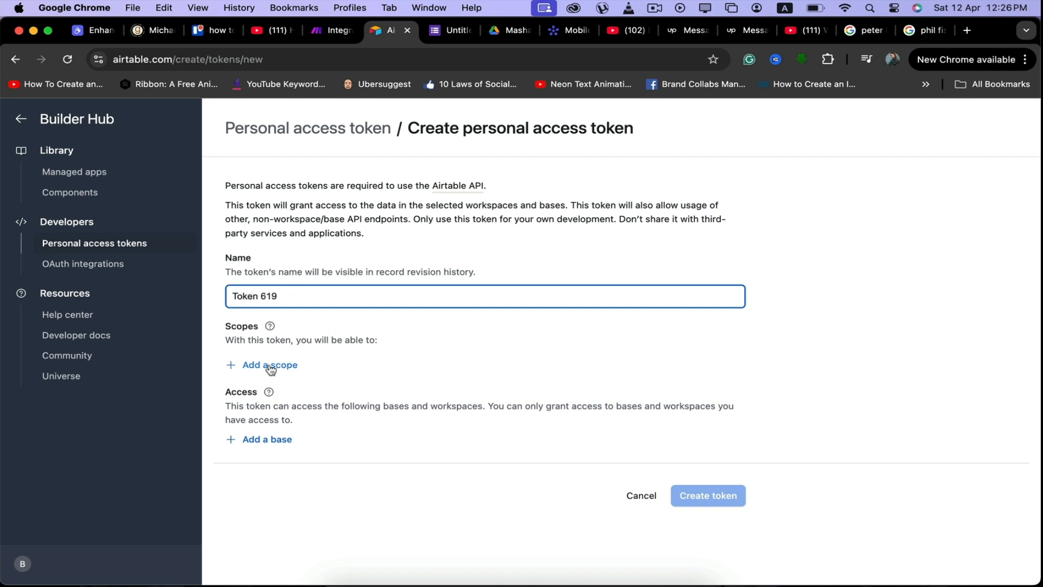
{"action": "left_click", "coordinate": [269, 365]}
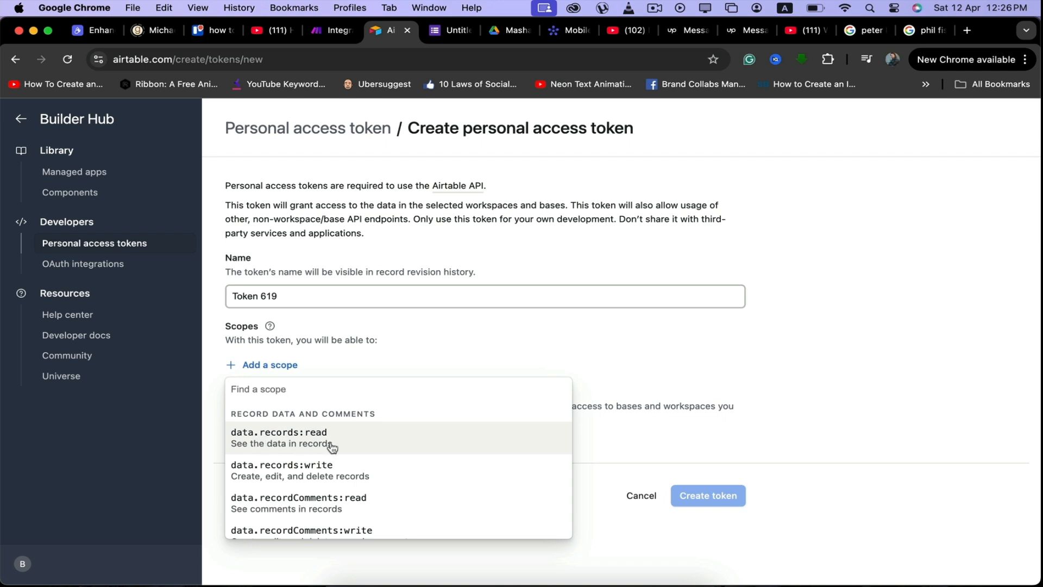
{"action": "left_click", "coordinate": [280, 437]}
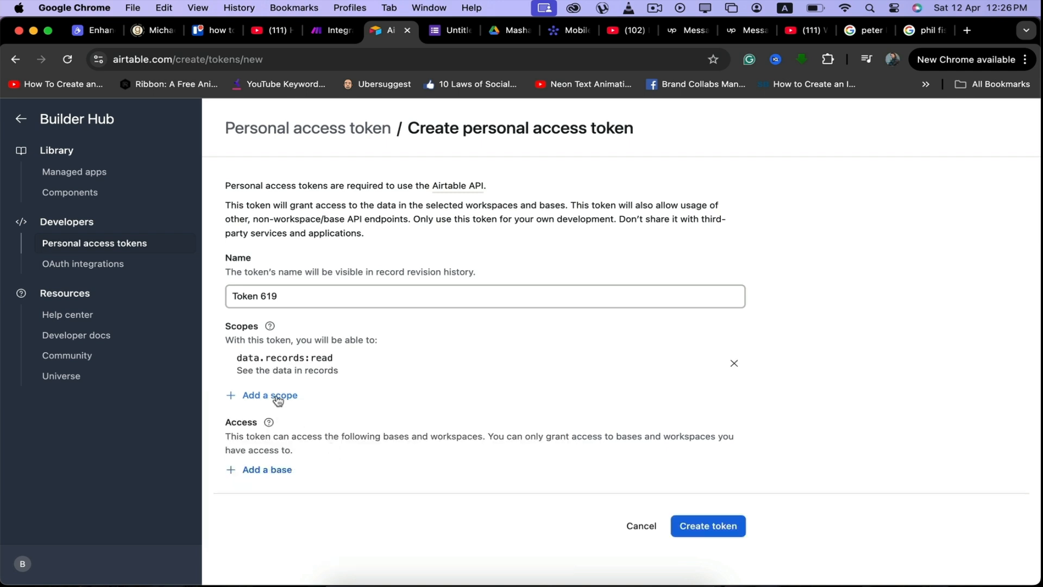
{"action": "left_click", "coordinate": [269, 394]}
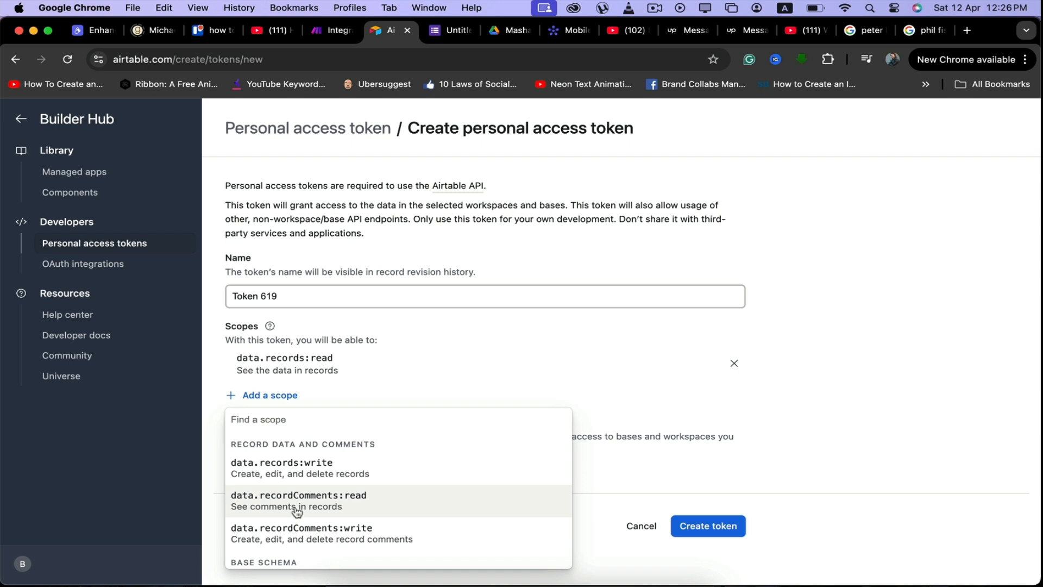
{"action": "left_click", "coordinate": [301, 532]}
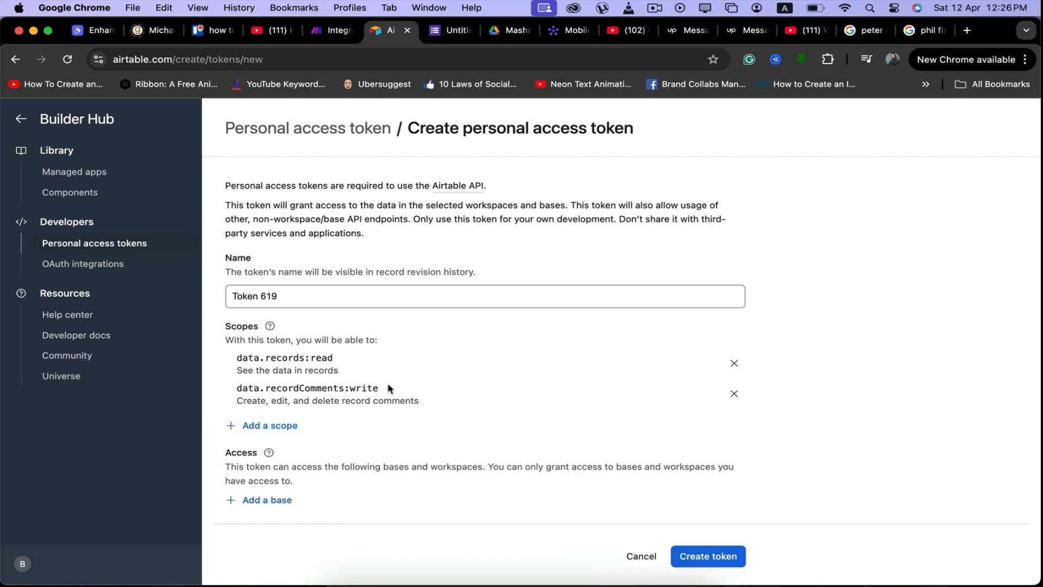
{"action": "left_click", "coordinate": [269, 425]}
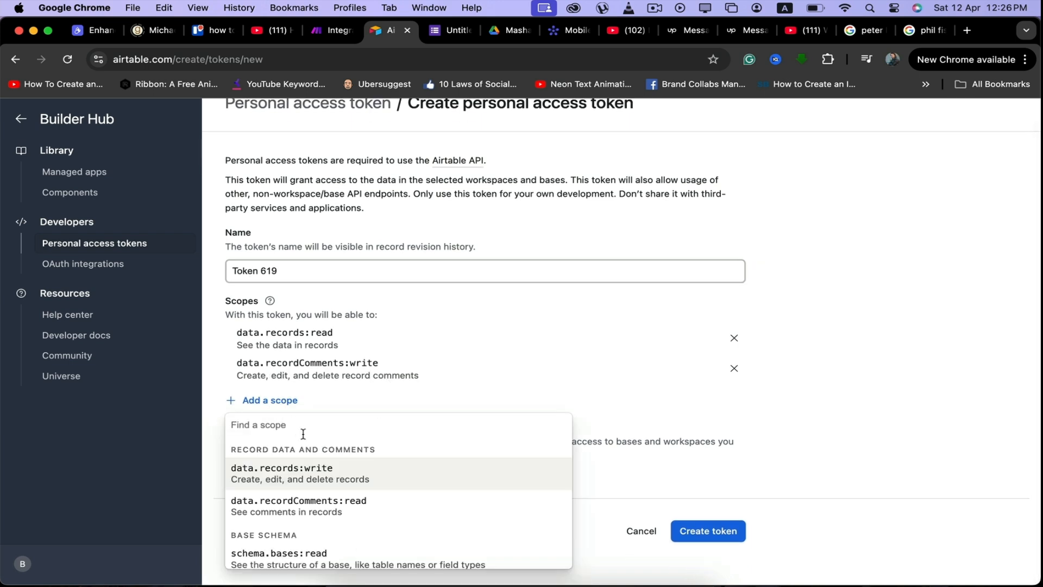
{"action": "scroll", "scroll_direction": "down", "scroll_amount": 3}
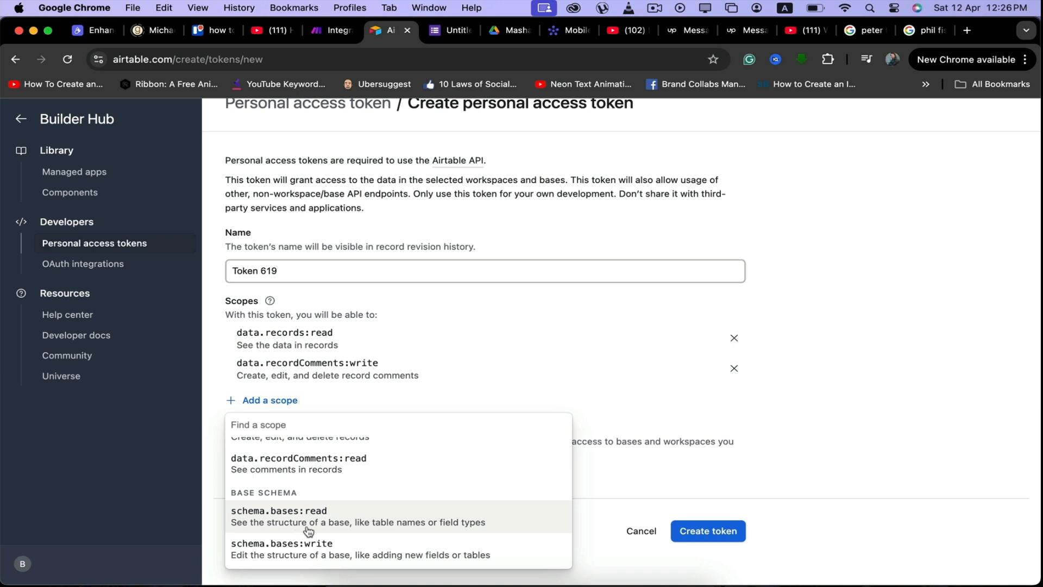
{"action": "mouse_move", "coordinate": [462, 529]}
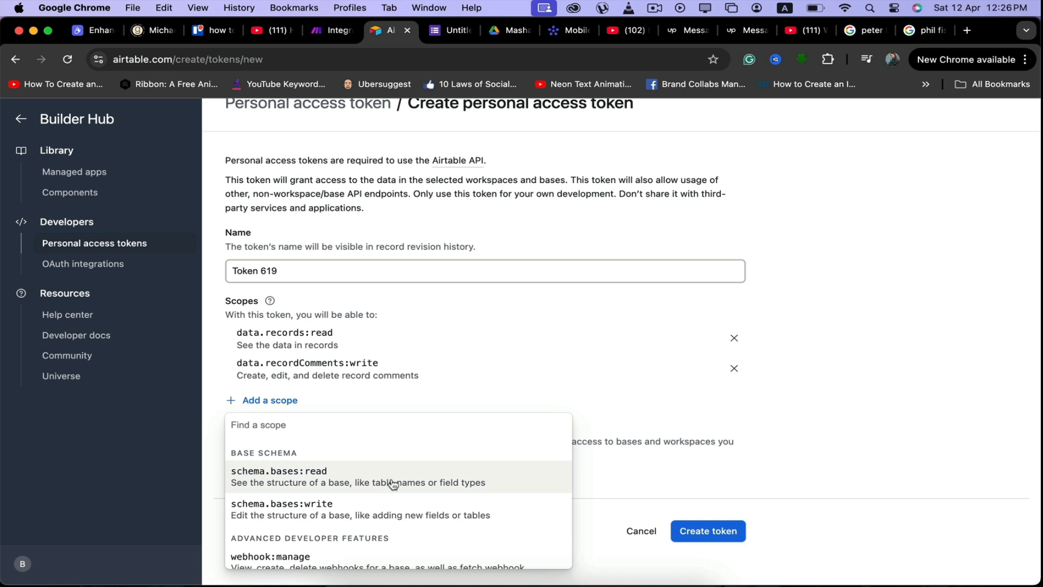
{"action": "left_click", "coordinate": [279, 470]}
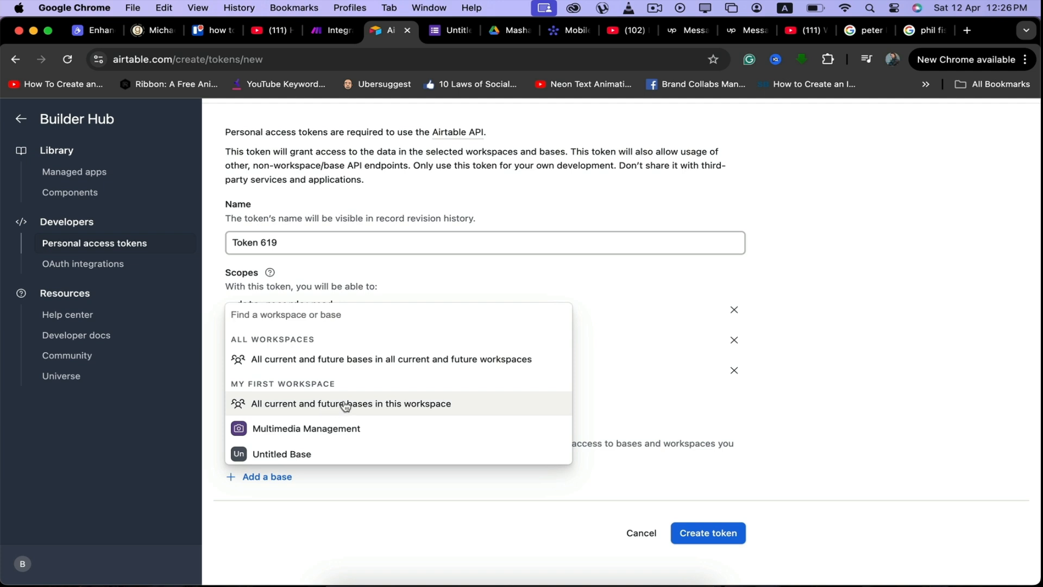
Grant access to all current and future workspace bases, create the token and copy its value.
{"action": "left_click", "coordinate": [351, 403]}
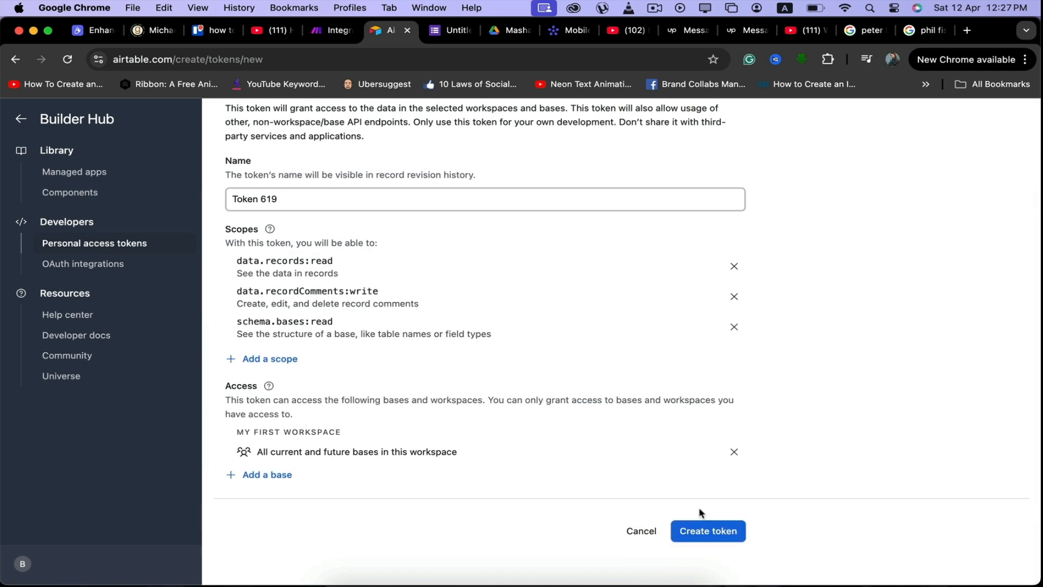
{"action": "left_click", "coordinate": [707, 532]}
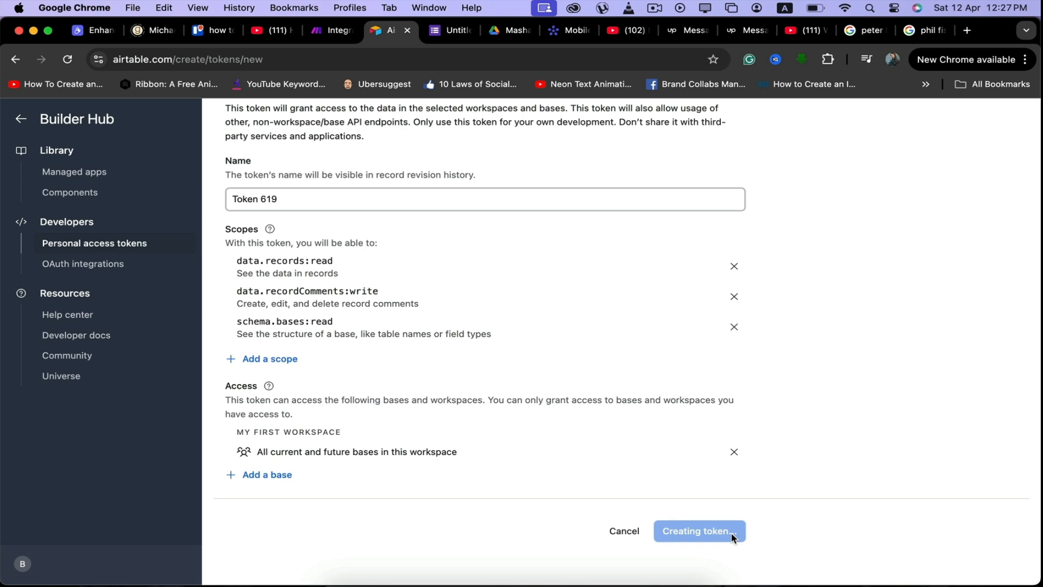
{"action": "left_click", "coordinate": [699, 530]}
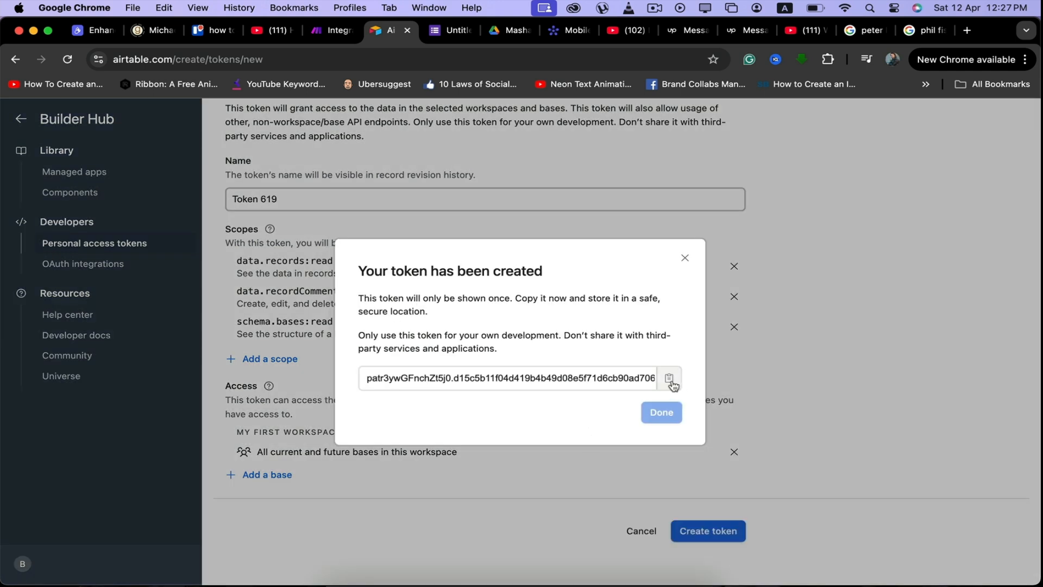
{"action": "left_click", "coordinate": [669, 378]}
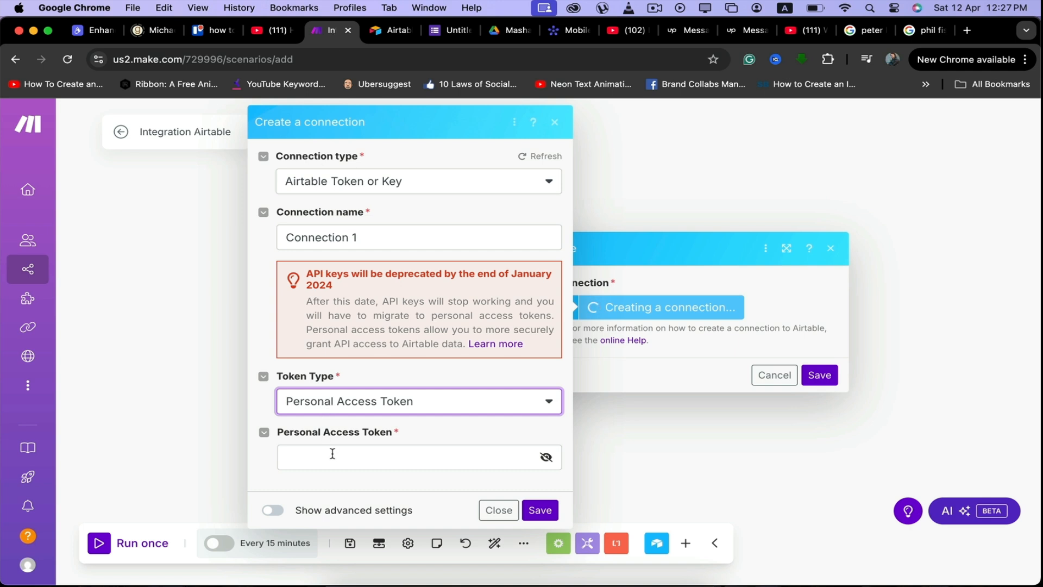
Paste the token, save Connection 1, and dismiss Chrome's password prompts.
{"action": "left_click", "coordinate": [417, 458]}
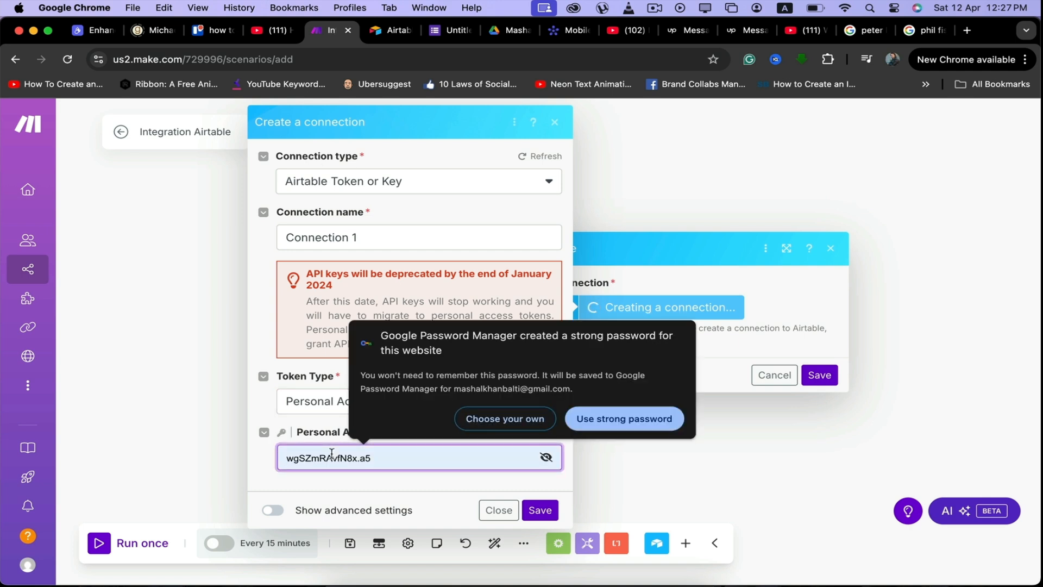
{"action": "left_click", "coordinate": [623, 418]}
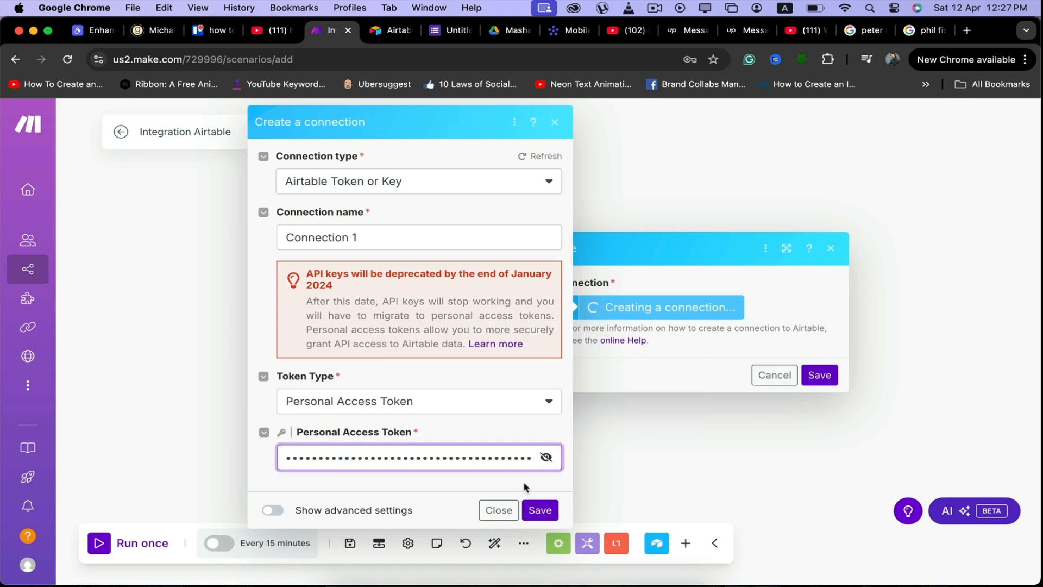
{"action": "left_click", "coordinate": [539, 510]}
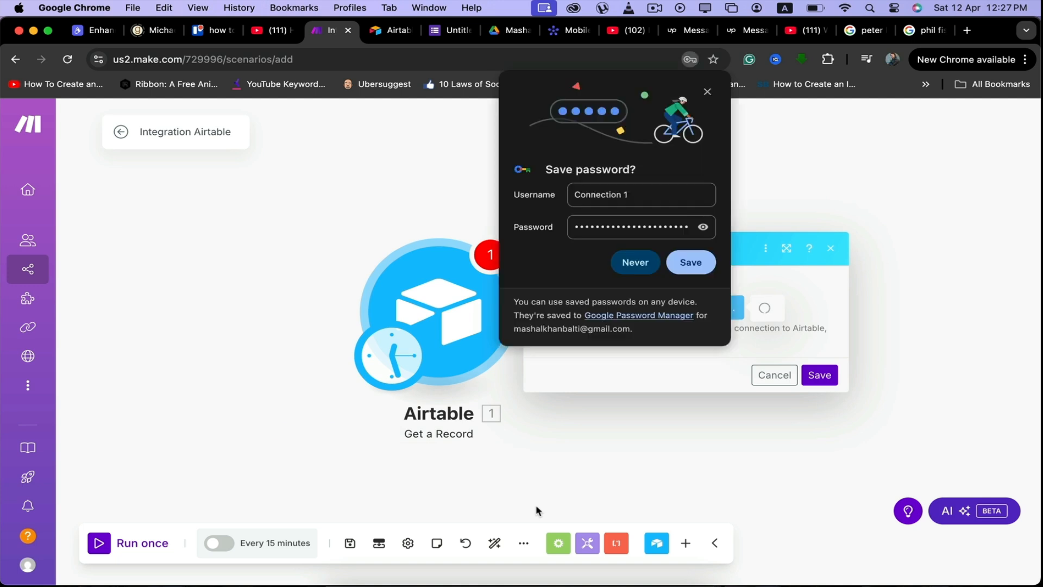
{"action": "left_click", "coordinate": [633, 262]}
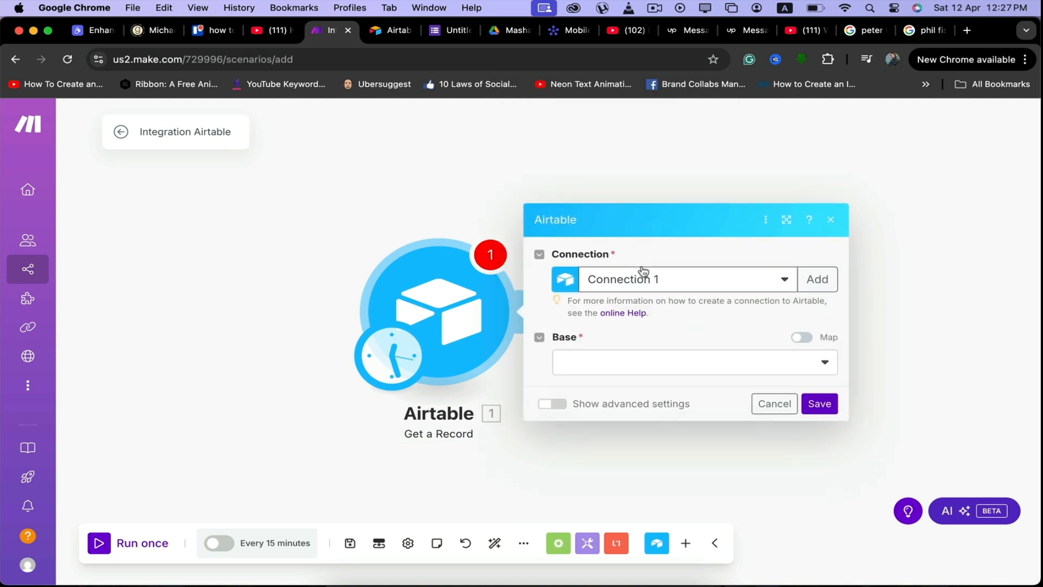
{"action": "mouse_move", "coordinate": [666, 351]}
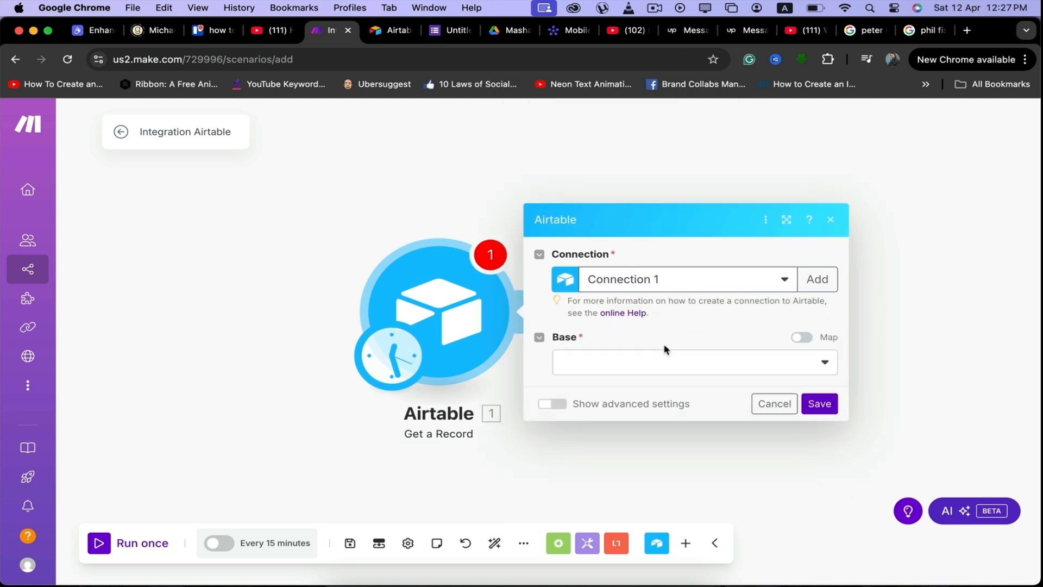
Set the module's base to Multimedia Management.
{"action": "left_click", "coordinate": [692, 362]}
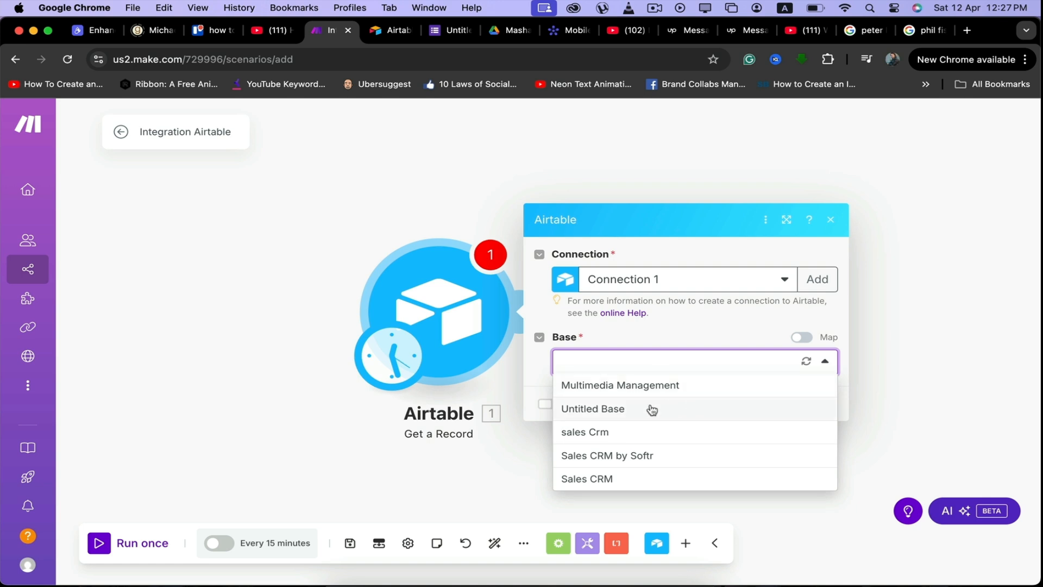
{"action": "mouse_move", "coordinate": [665, 440]}
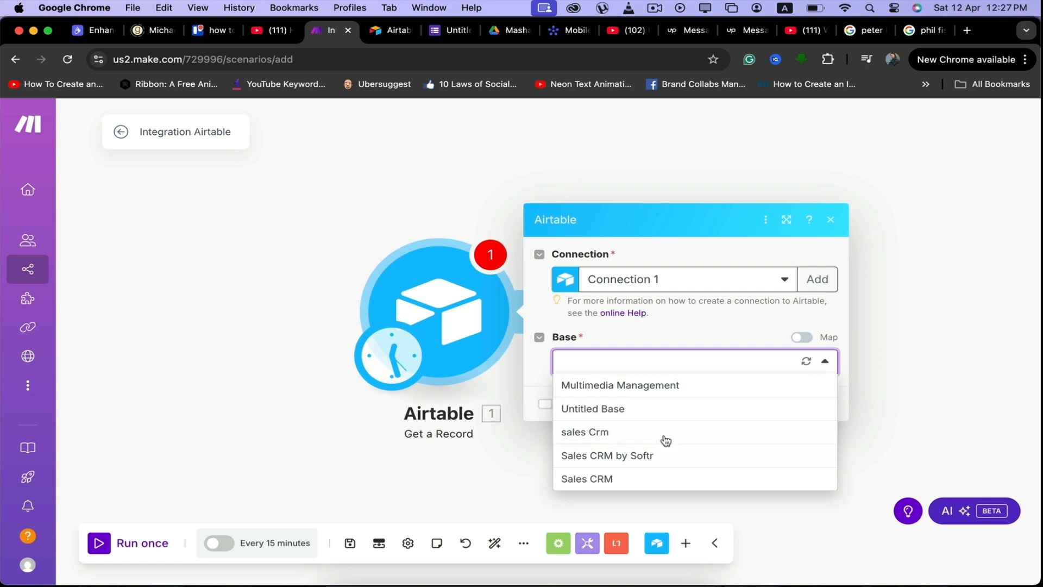
{"action": "left_click", "coordinate": [619, 385]}
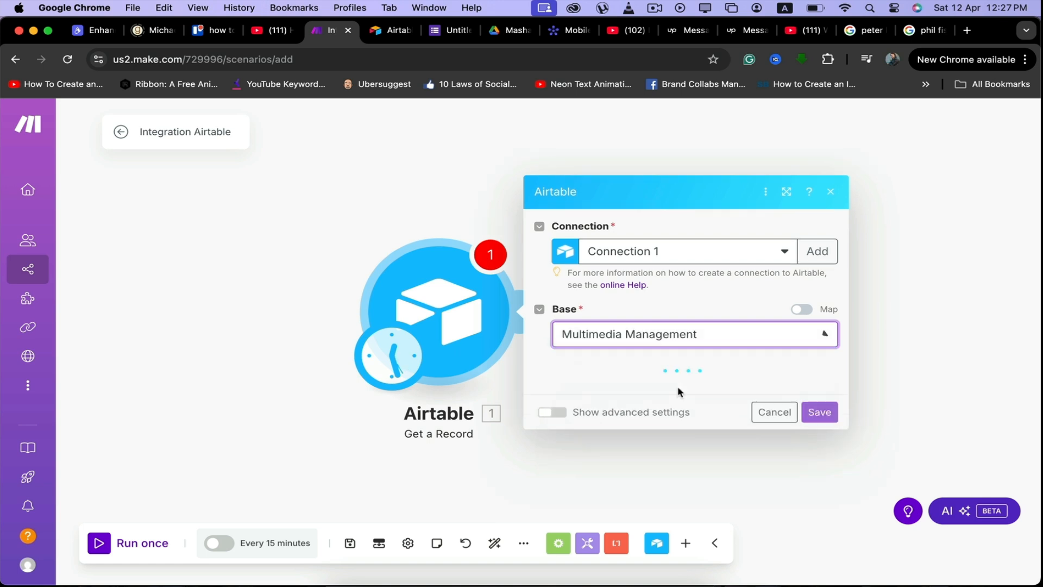